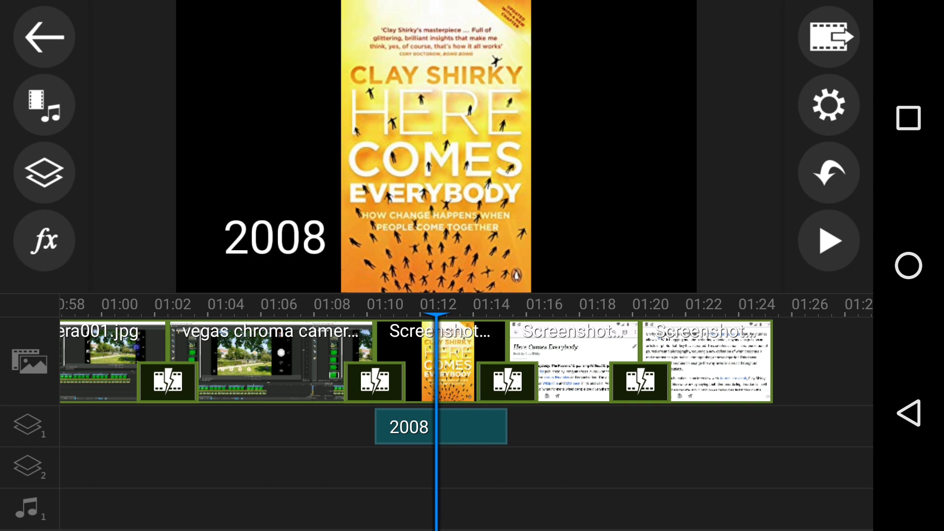
Return the timeline to 00:00 showing the park photo with green-screen clips above it.
{"action": "left_click", "coordinate": [827, 241]}
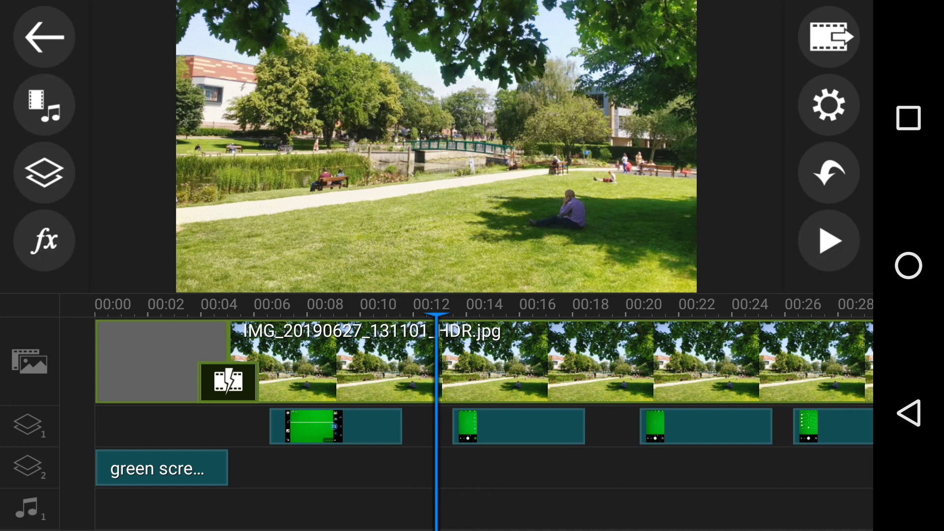
Chroma-key the green out of the camera-app overlay with color range 13 and denoise 20.
{"action": "left_click", "coordinate": [827, 240]}
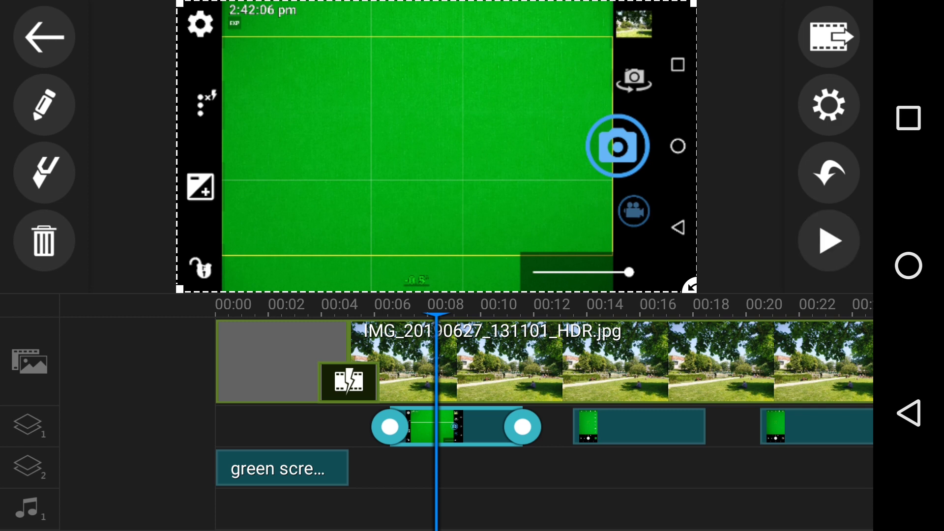
{"action": "left_click", "coordinate": [44, 105]}
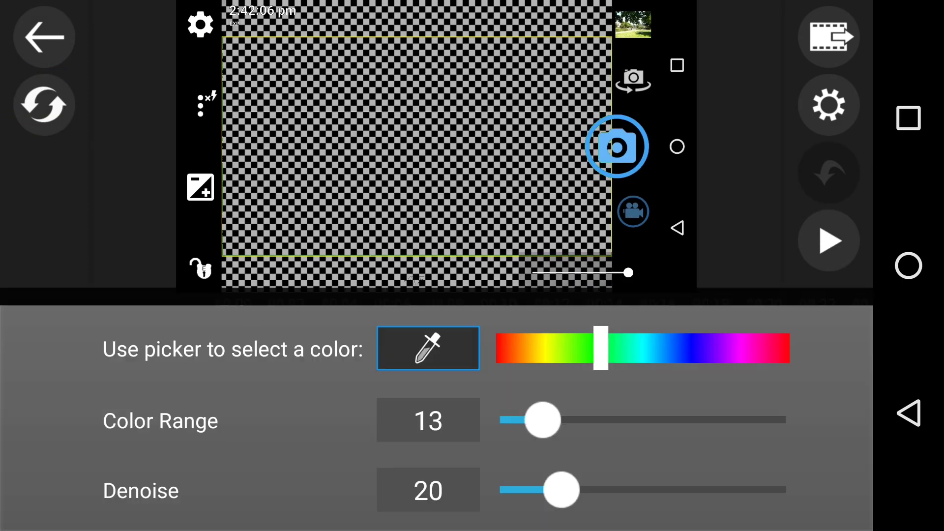
{"action": "left_click", "coordinate": [428, 347]}
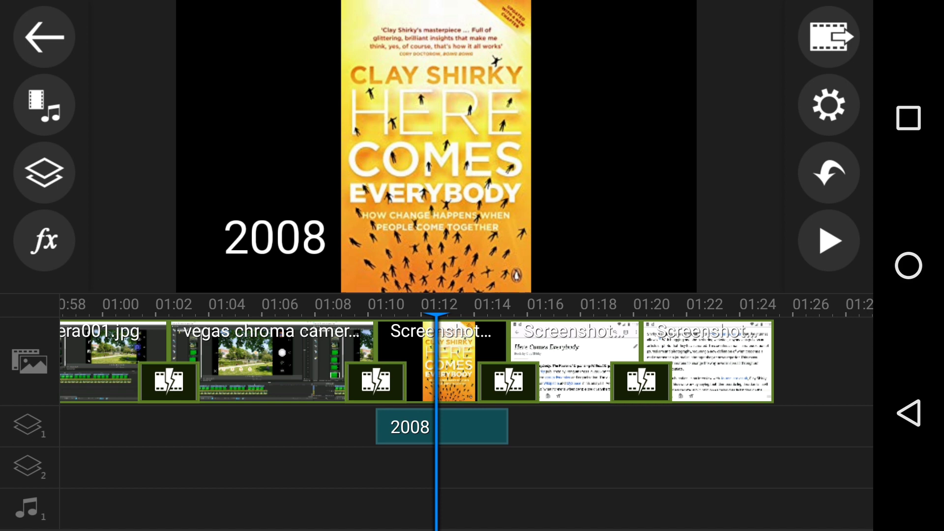
Preview the project through to the Wikipedia article slide near the end.
{"action": "left_click", "coordinate": [827, 240]}
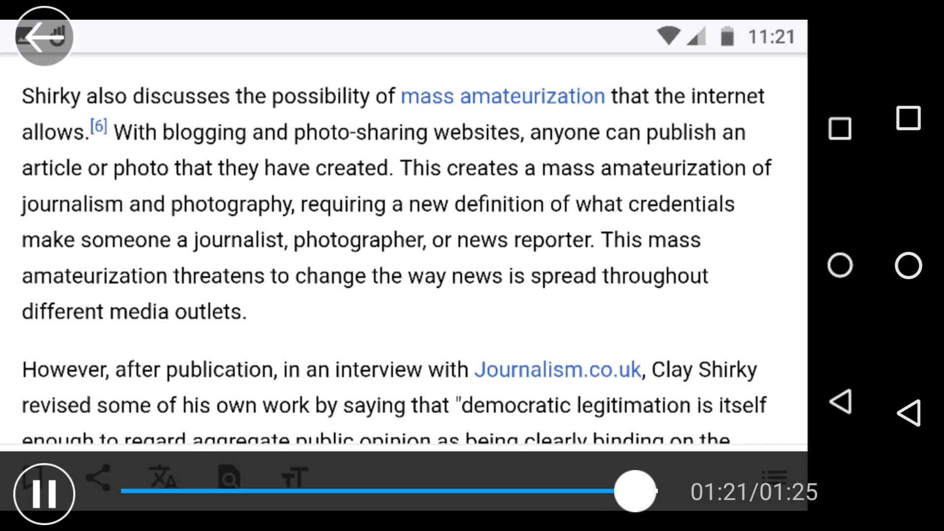
Stop playback and return the editor to the green-screen clips around 00:34.
{"action": "left_click", "coordinate": [43, 493]}
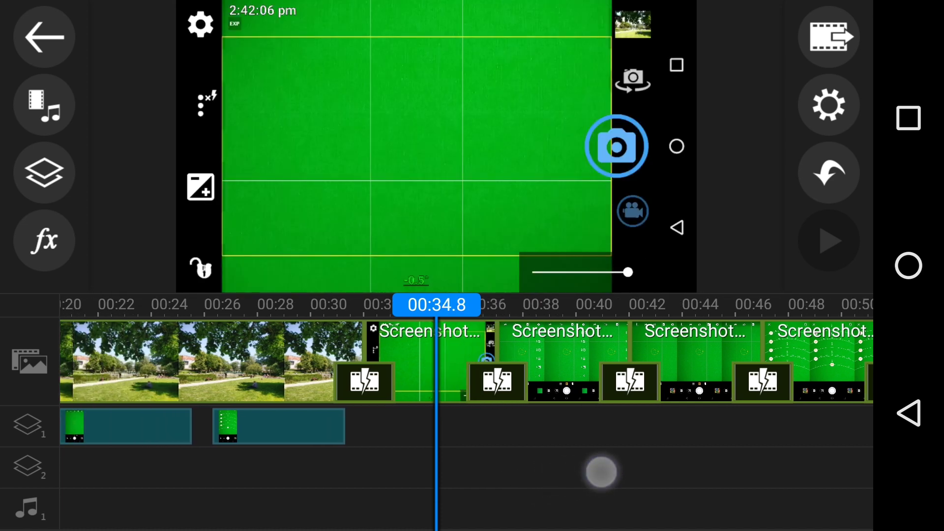
{"action": "left_click", "coordinate": [828, 240]}
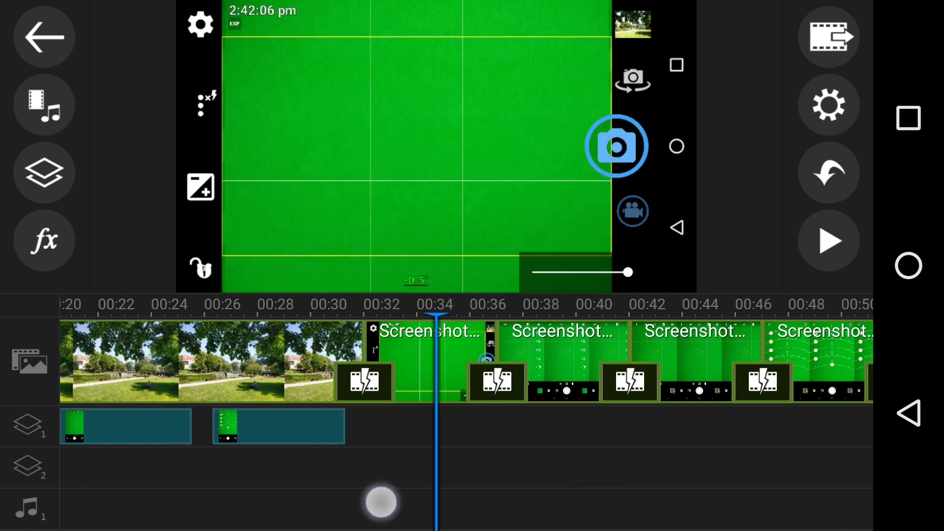